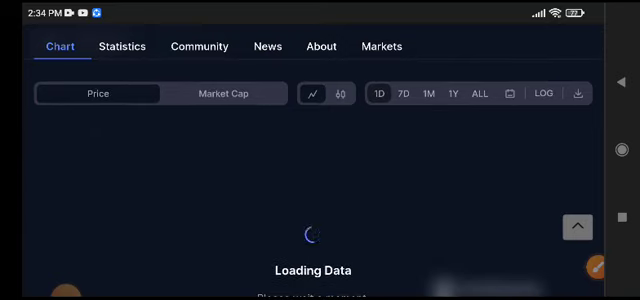
Step: Scroll the XRP page and return to the $0.4822 price header and chart controls
scroll(down, 3)
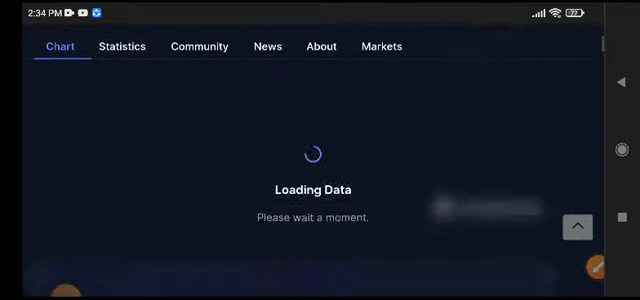
click(122, 46)
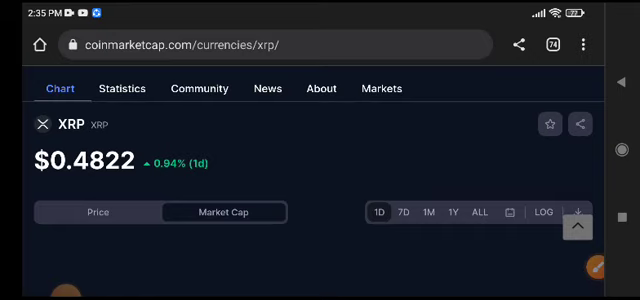
Step: Set the XRP chart to 7D, showing $0.4821 and a 1.67% 7-day drop
scroll(up, 3)
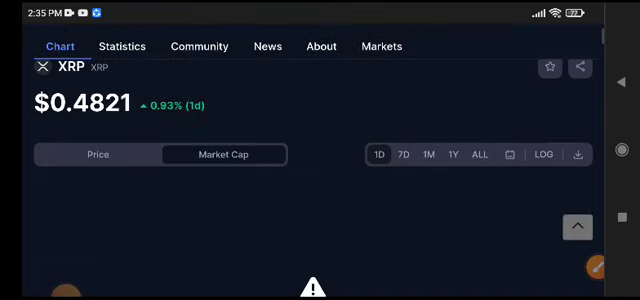
click(404, 154)
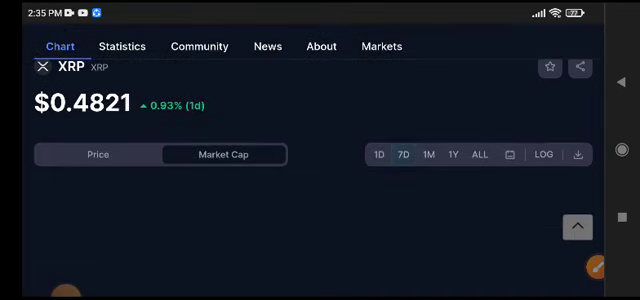
click(406, 154)
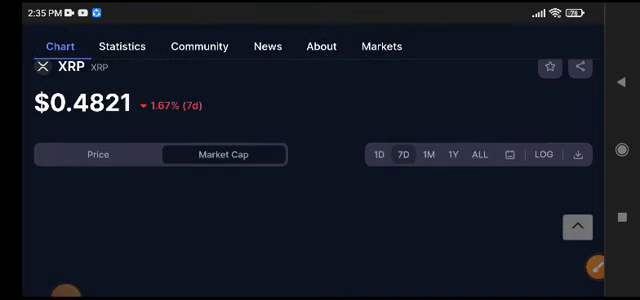